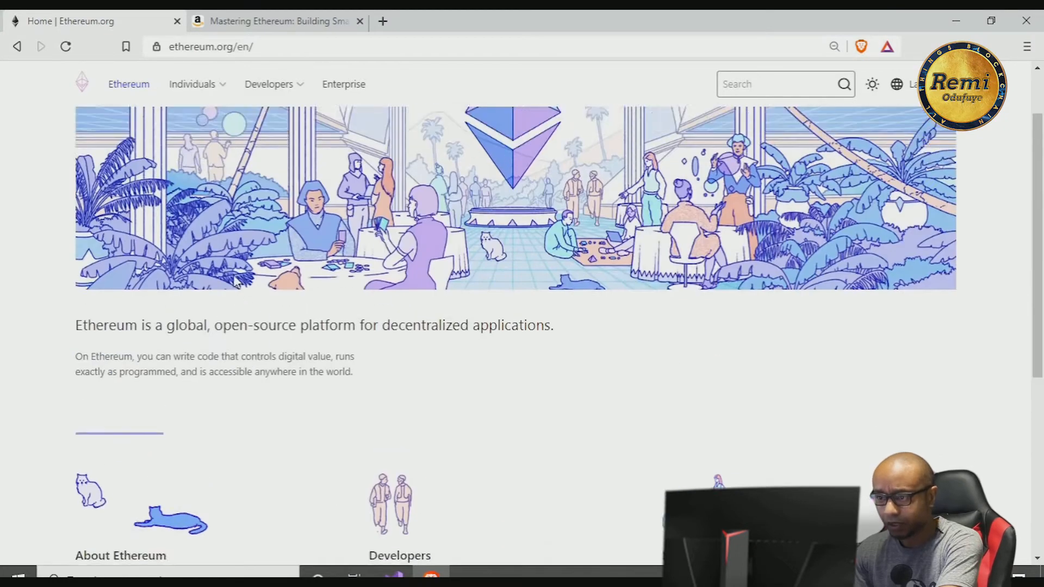
Navigate to the 'What is Ethereum?' page via the Individuals menu on ethereum.org
scroll("down", 3)
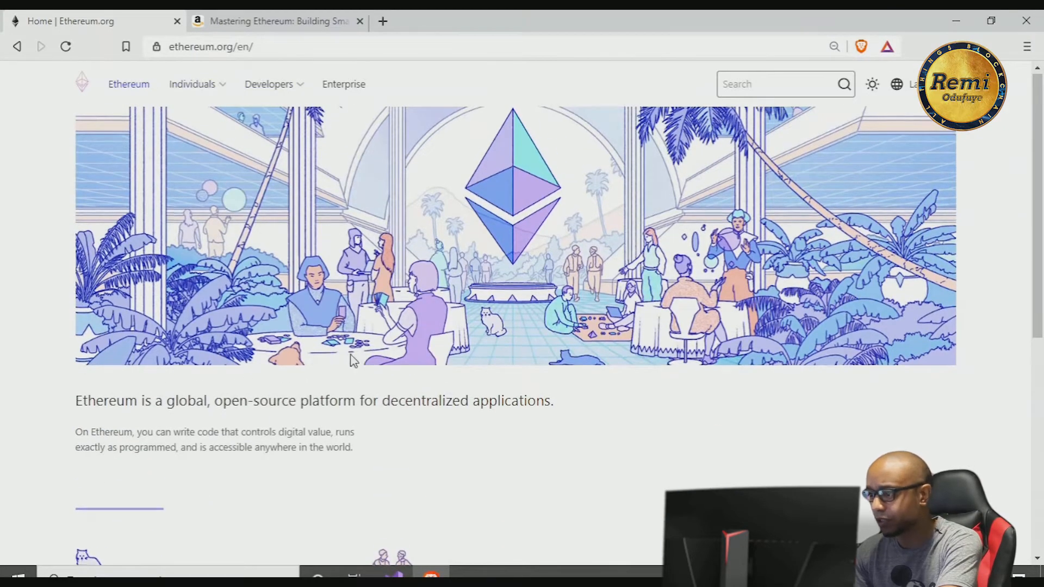
scroll("down", 3)
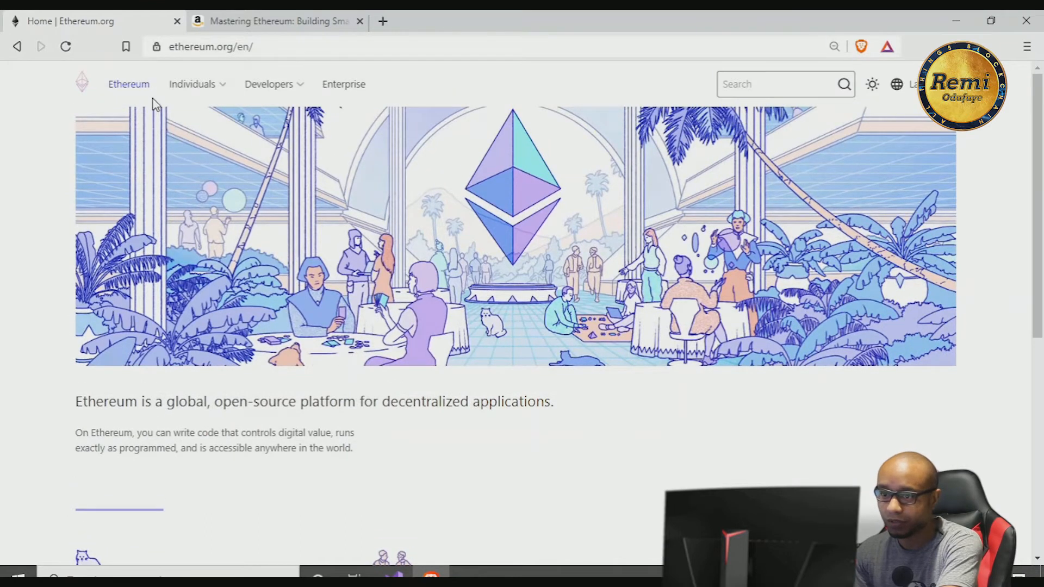
mouse_move(128, 84)
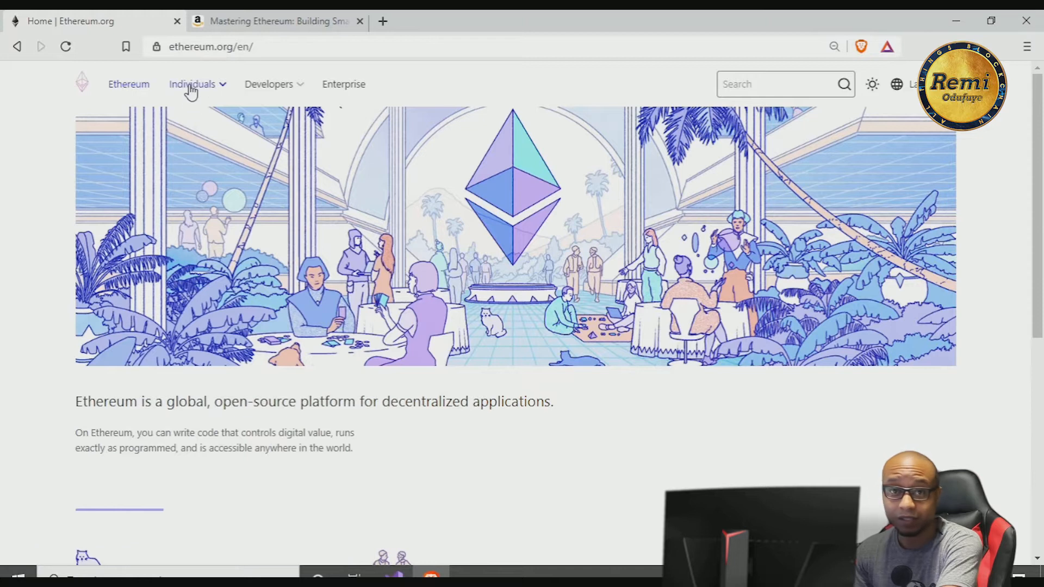
left_click(191, 84)
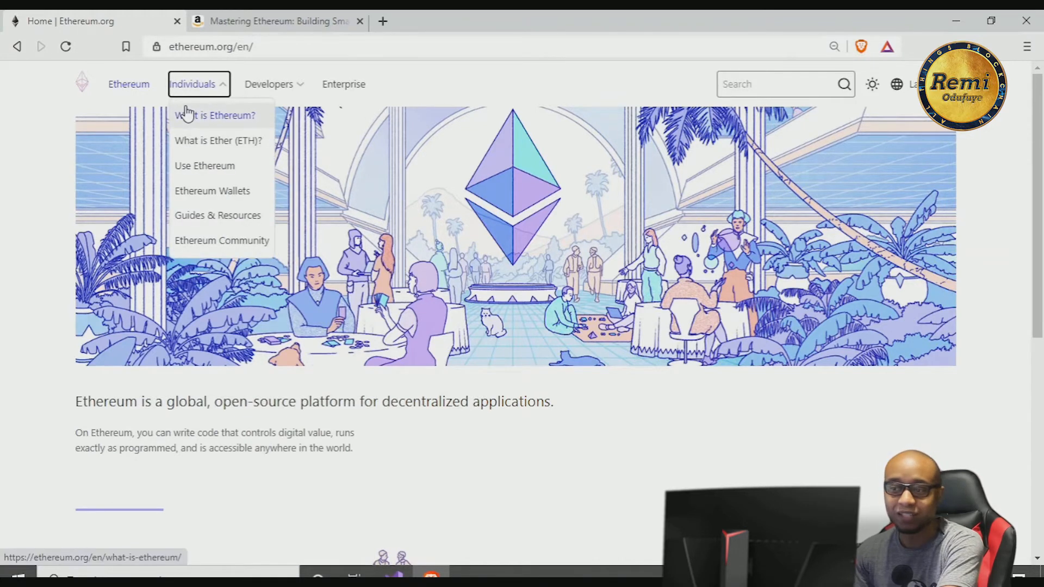
left_click(214, 116)
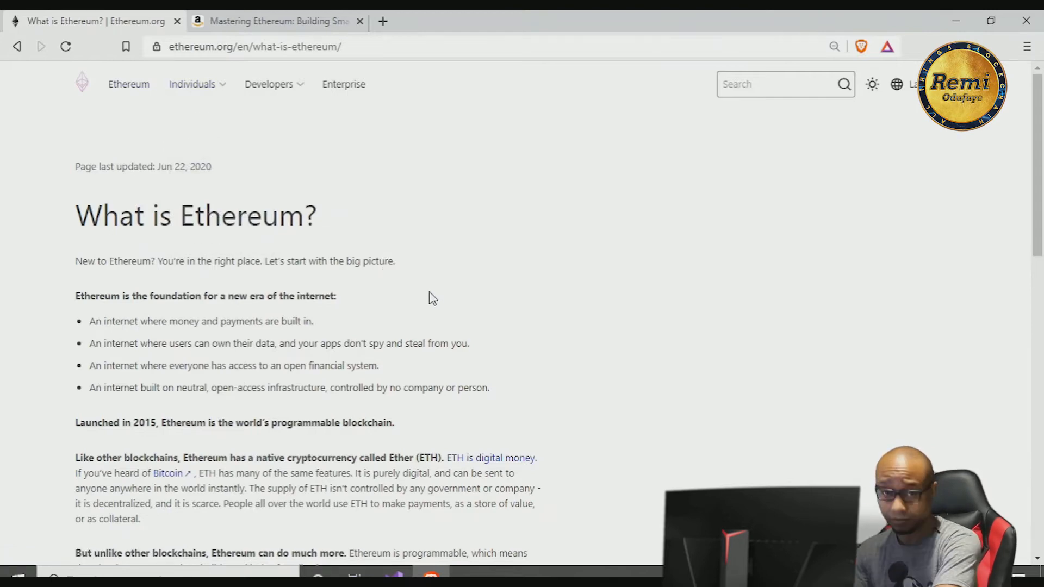